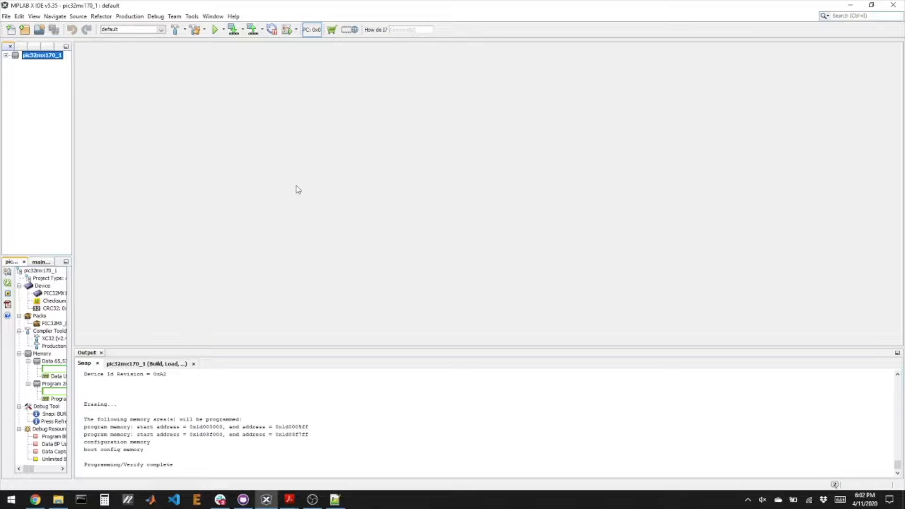
mouse_move(187, 9)
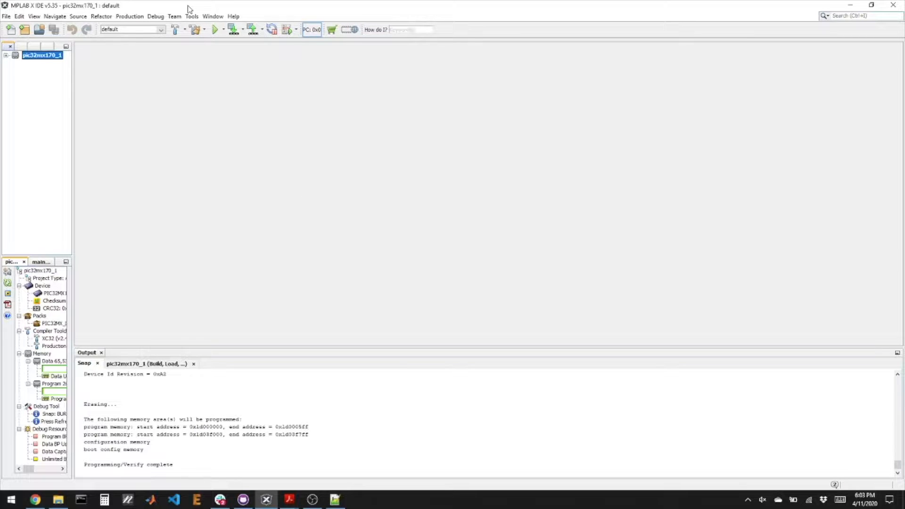
mouse_move(141, 95)
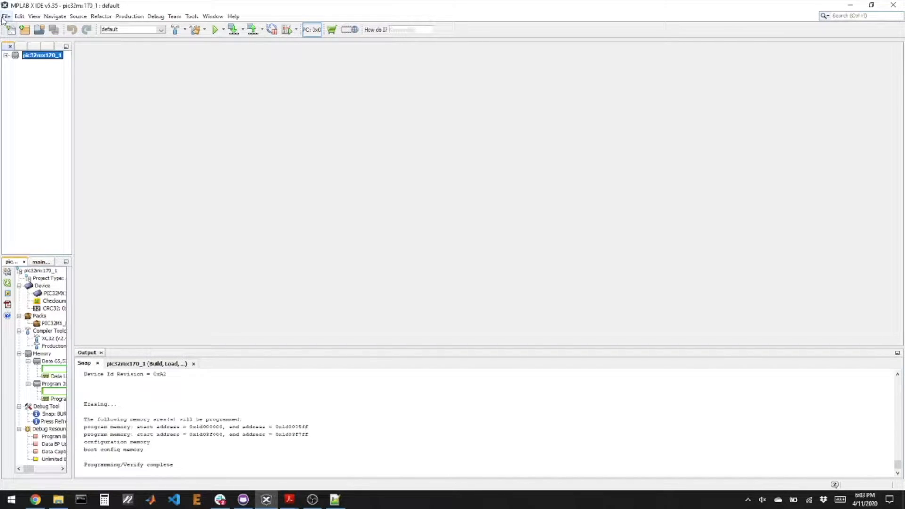
Start a new standalone project for the 32-bit PIC32MX170F256B device
left_click(6, 15)
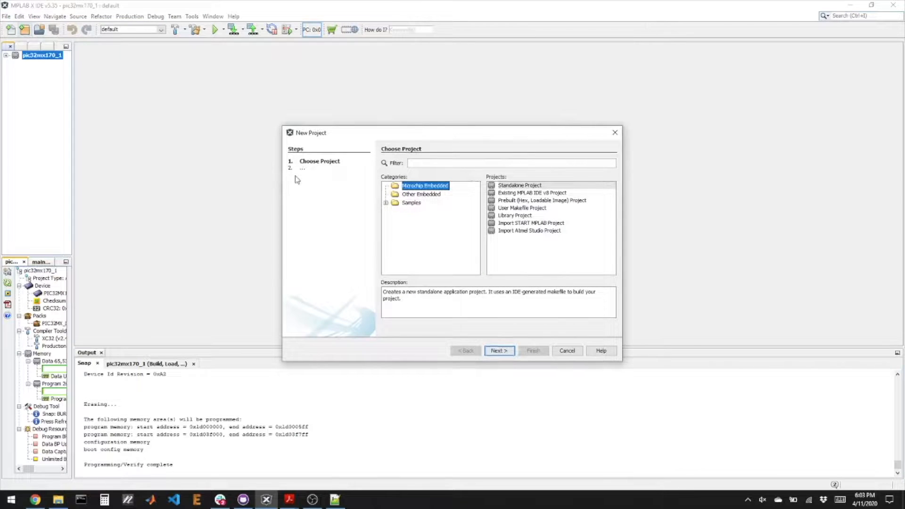
mouse_move(454, 188)
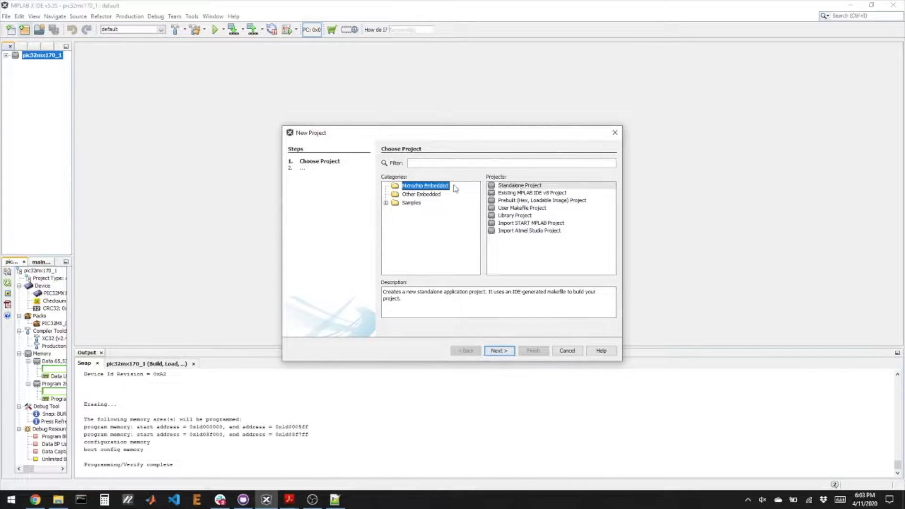
left_click(498, 351)
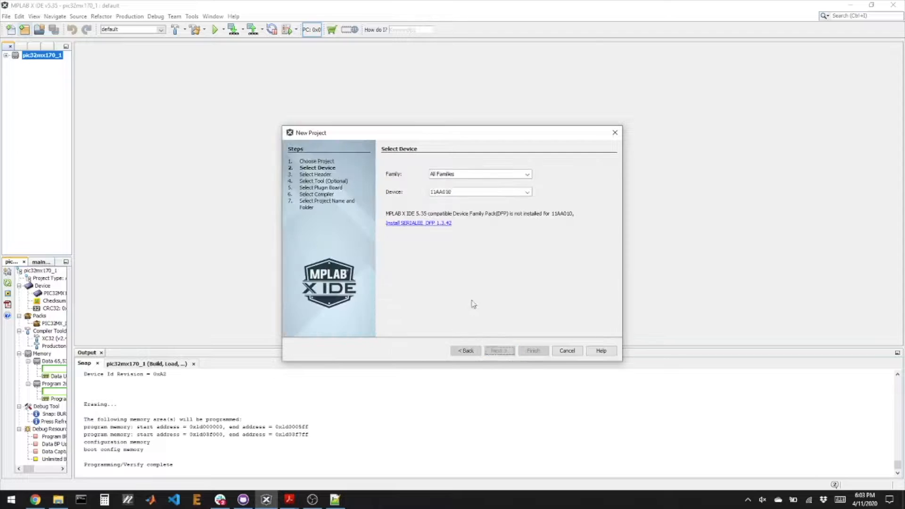
left_click(526, 174)
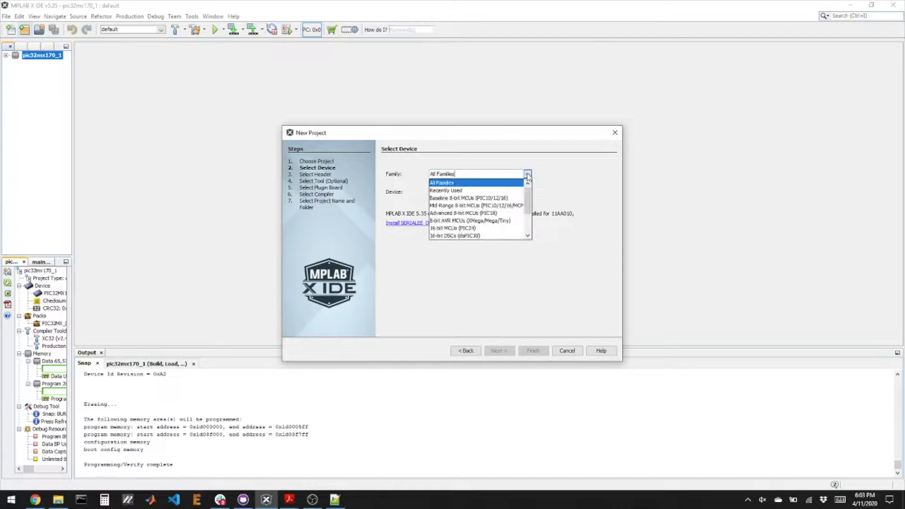
type("pic")
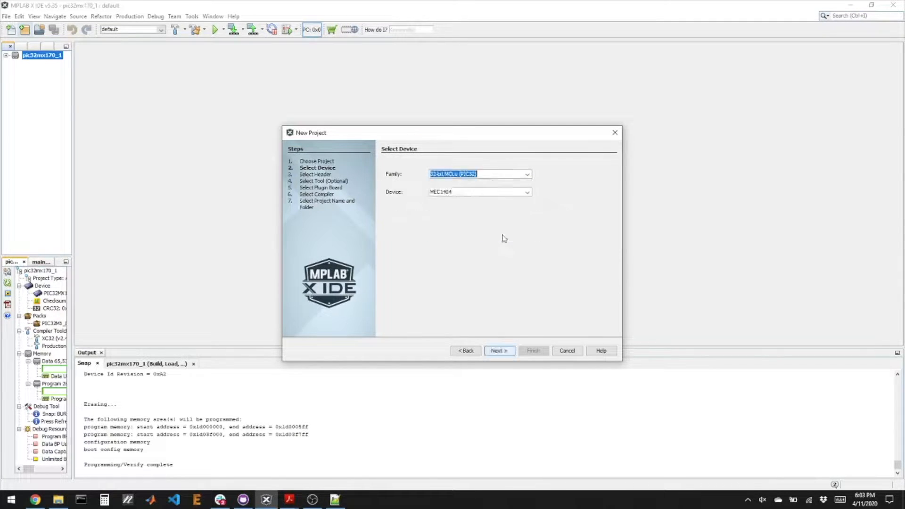
left_click(464, 192)
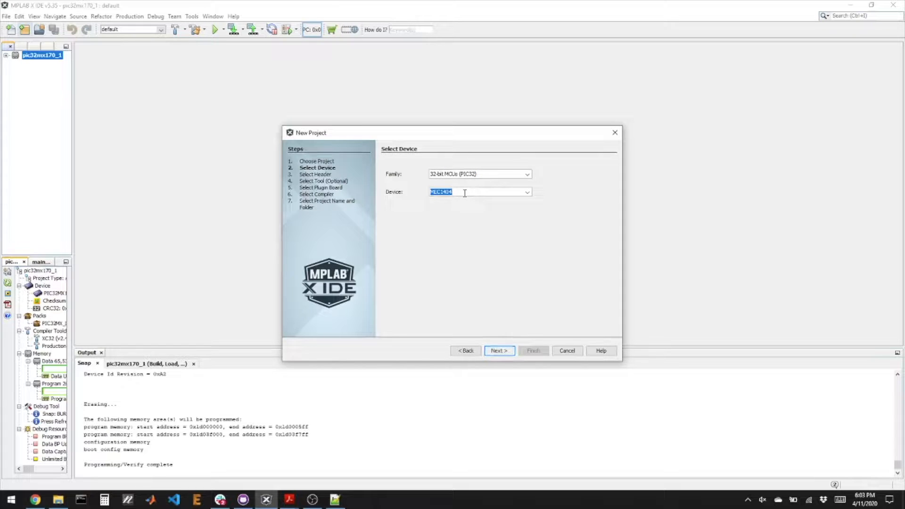
type("pic32mx170f")
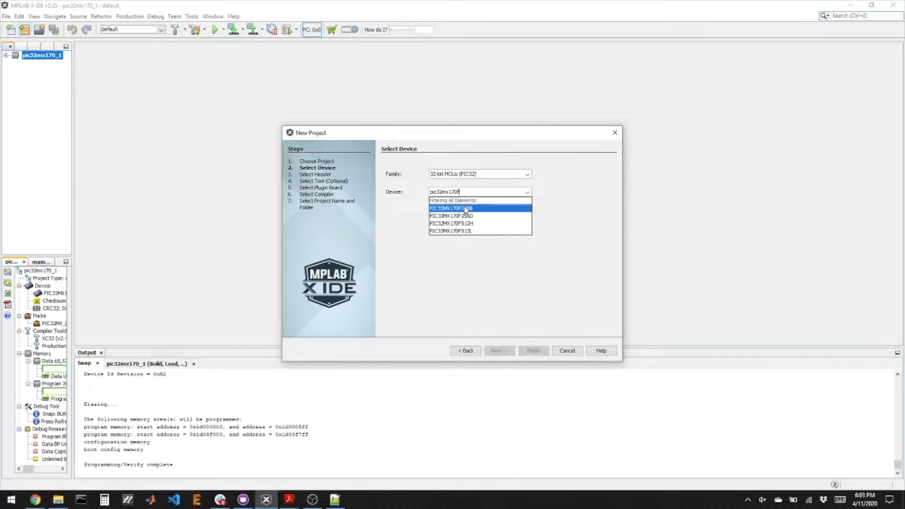
left_click(452, 207)
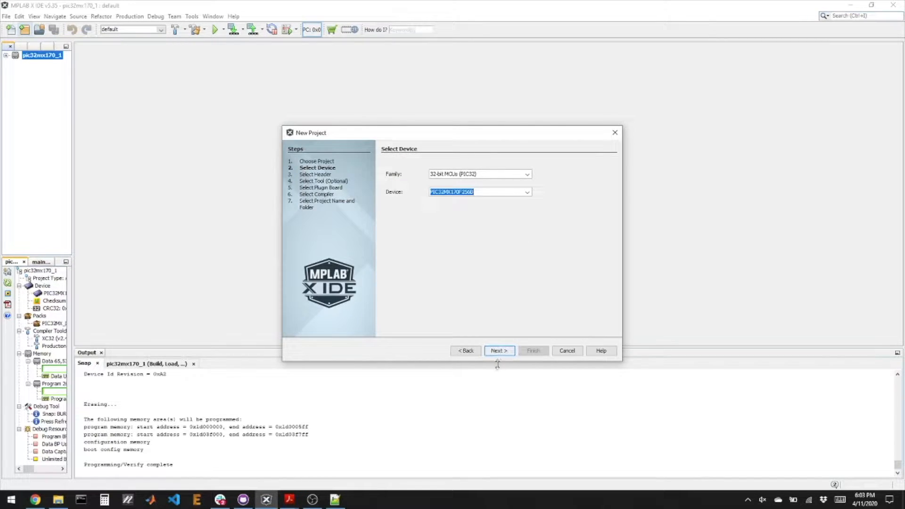
Choose the Snap programmer and the XC32 v2.40 compiler
left_click(498, 350)
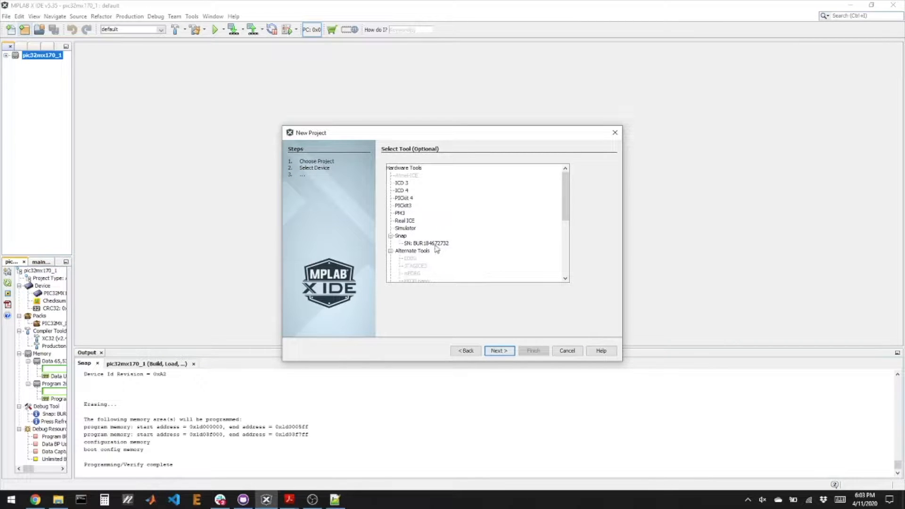
left_click(426, 244)
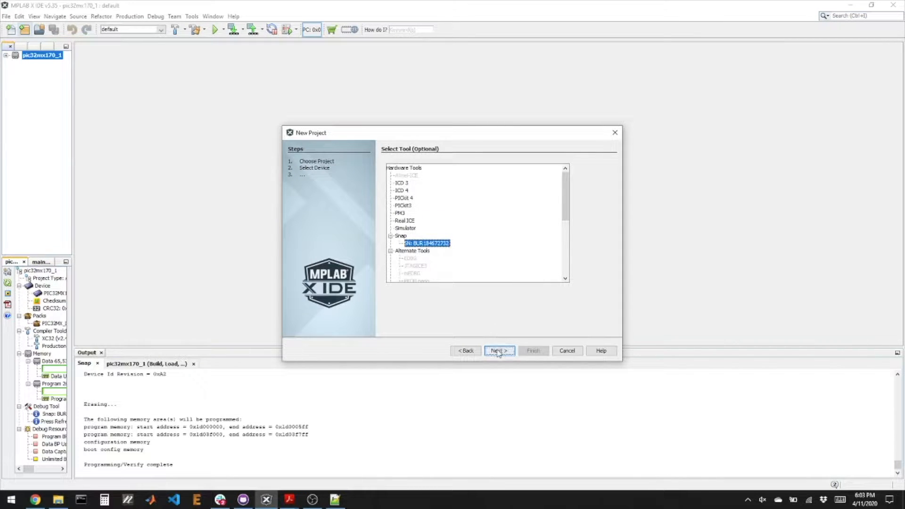
left_click(498, 350)
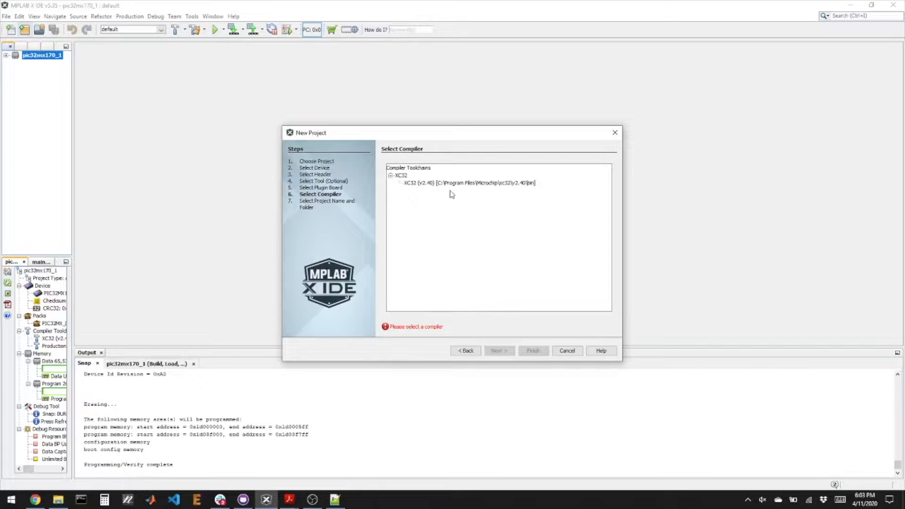
left_click(467, 183)
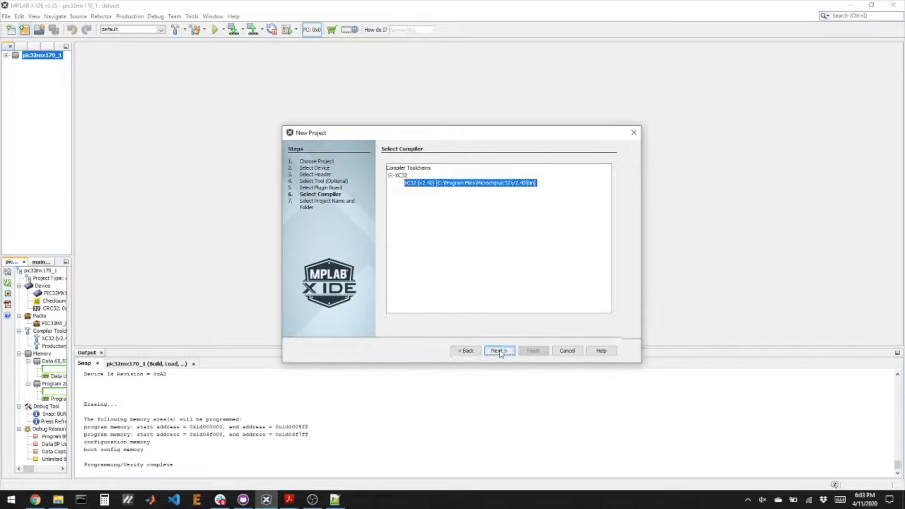
Enter HW1 as the project name, keep the default location, and finish
left_click(497, 350)
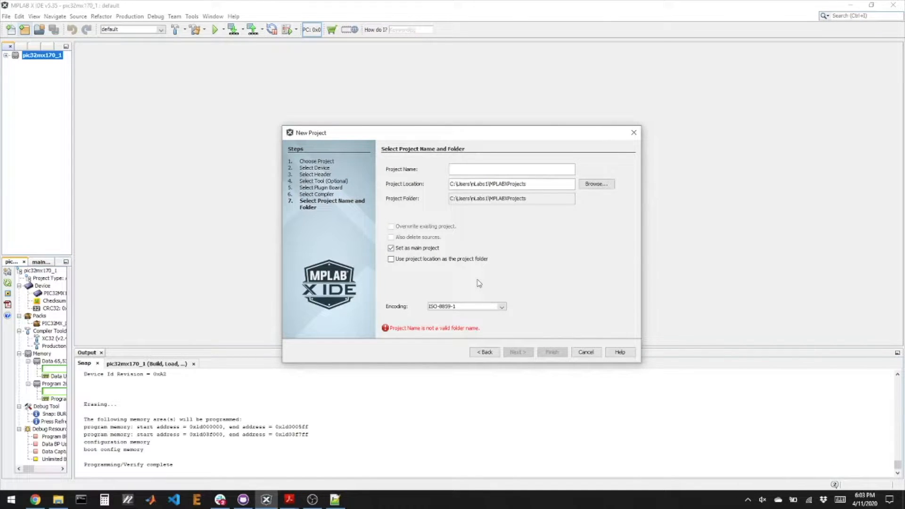
type("HW1")
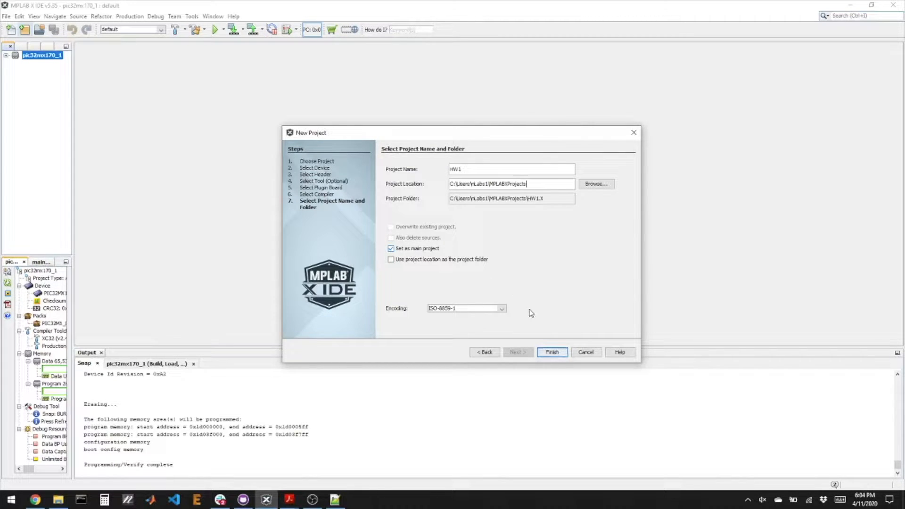
left_click(551, 352)
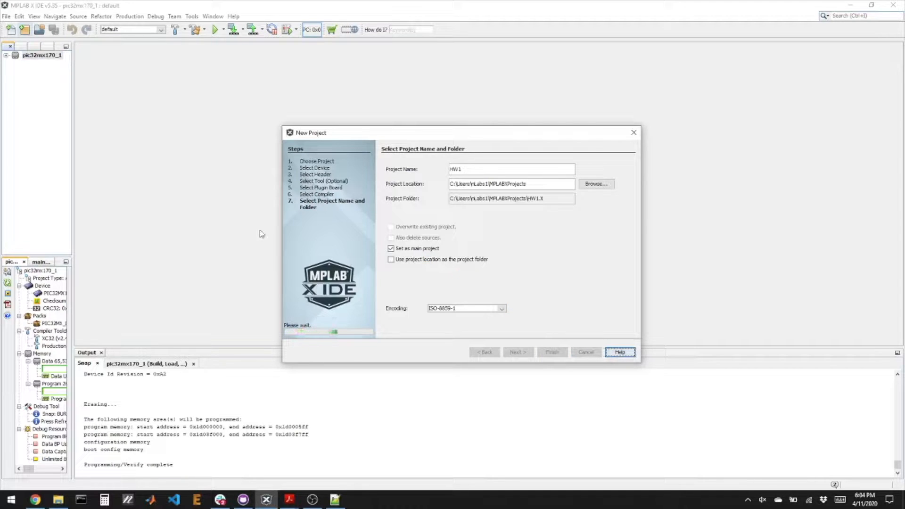
Wait for HW1 to be created, then select its Source Files folder
left_click(551, 352)
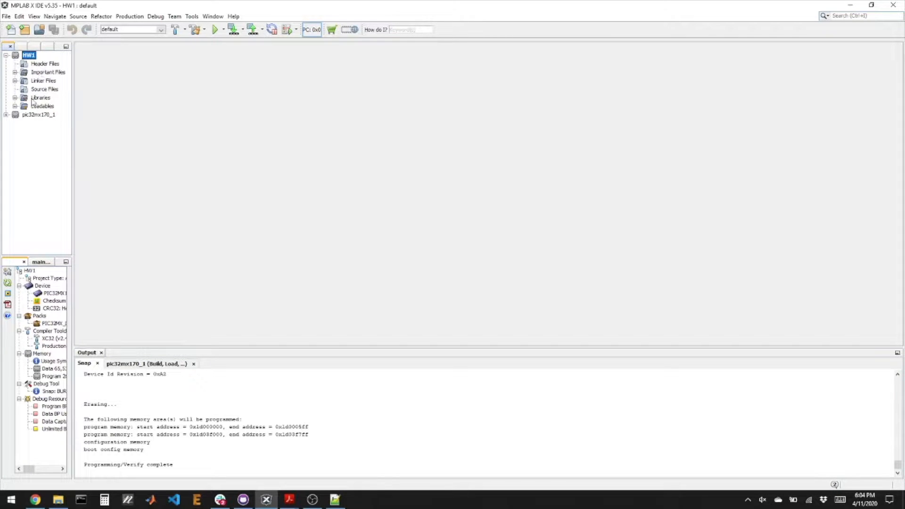
left_click(44, 89)
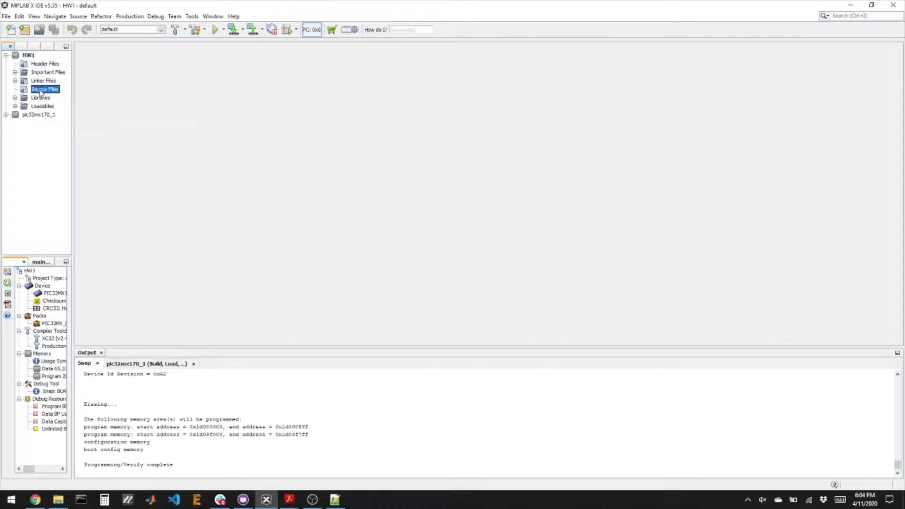
Create a new xc32 C file named main in HW1's Source Files
right_click(44, 90)
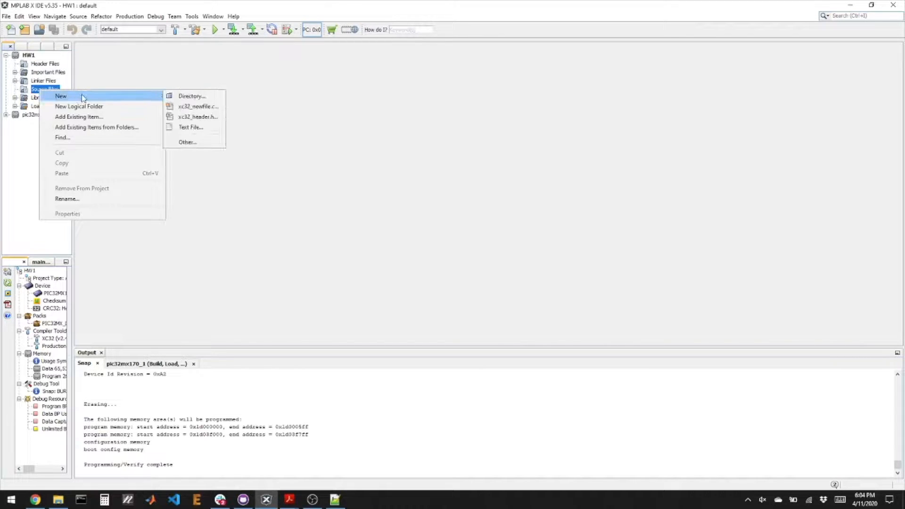
left_click(197, 106)
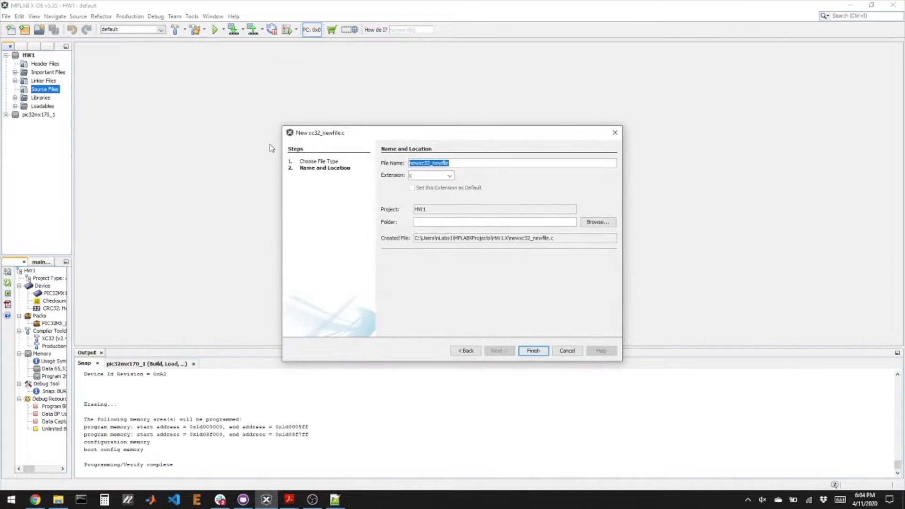
type("main")
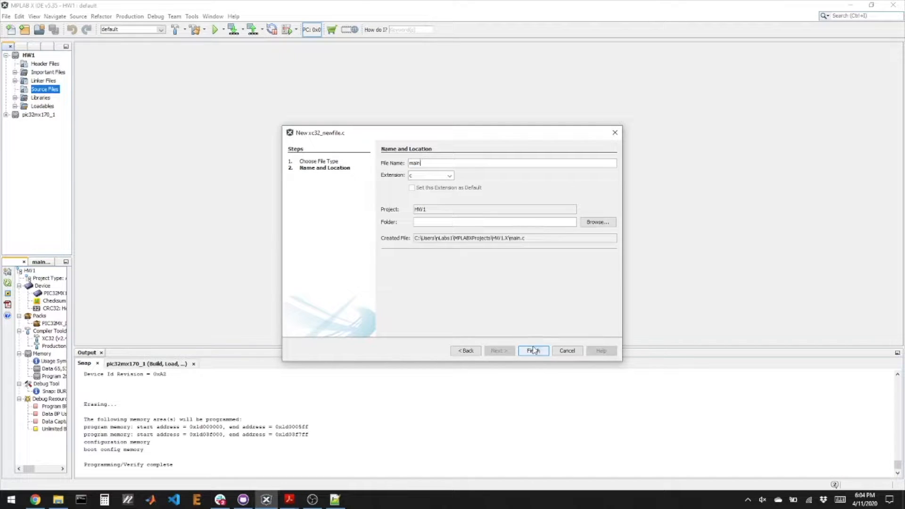
left_click(531, 351)
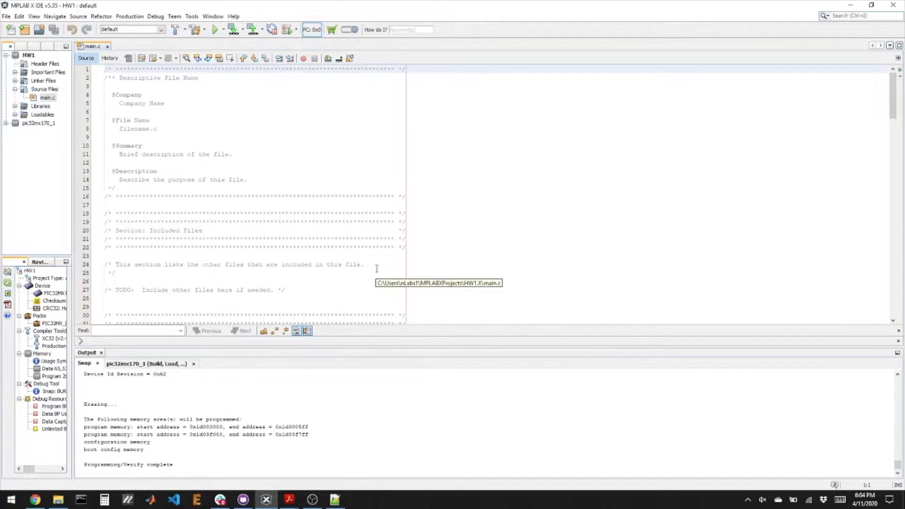
Scroll main.c to view the xc.h includes and DEVCFG0–DEVCFG3 pragma lines
scroll("down", 3)
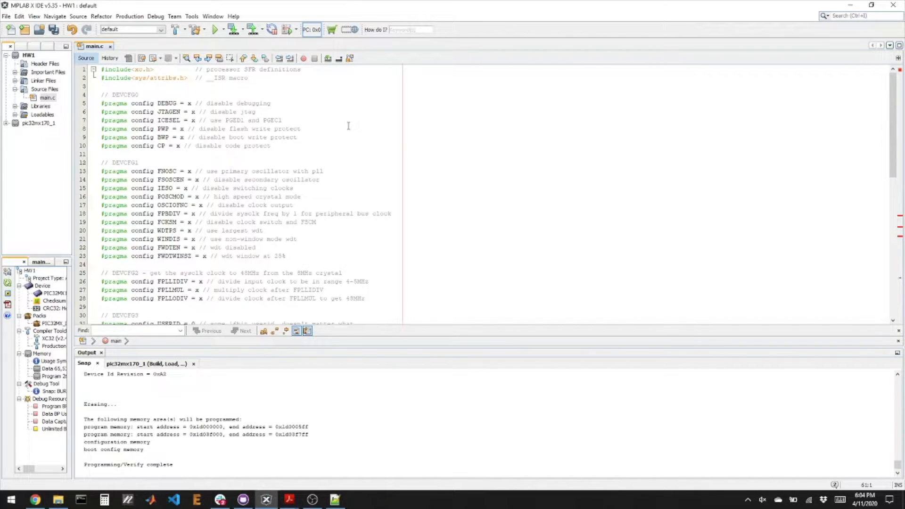
scroll("down", 3)
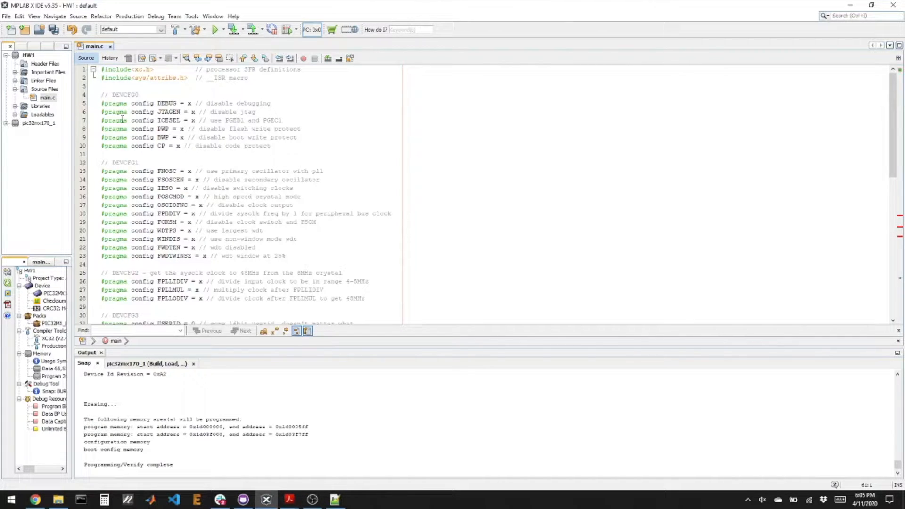
scroll("down", 3)
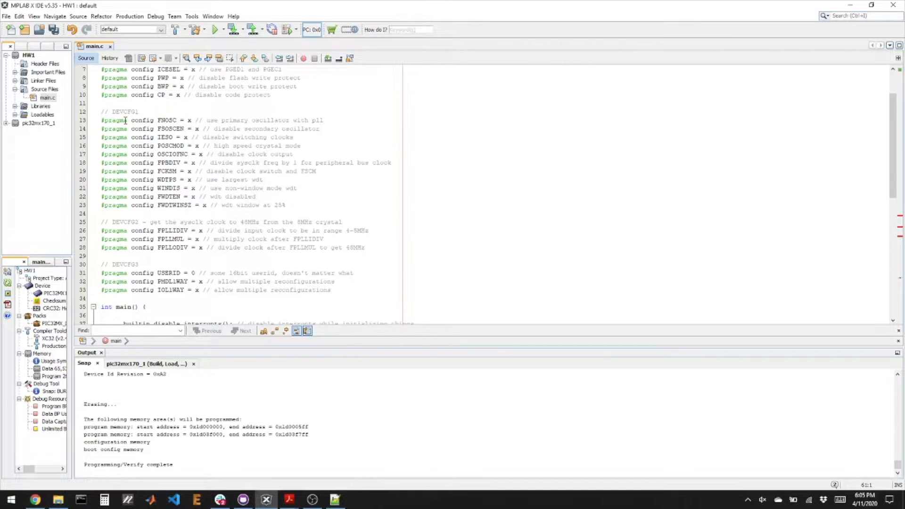
scroll("up", 3)
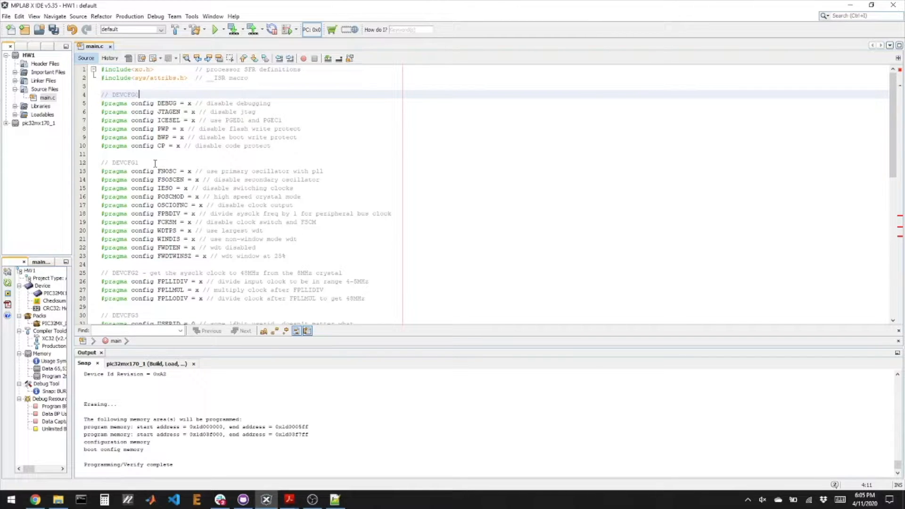
mouse_move(161, 137)
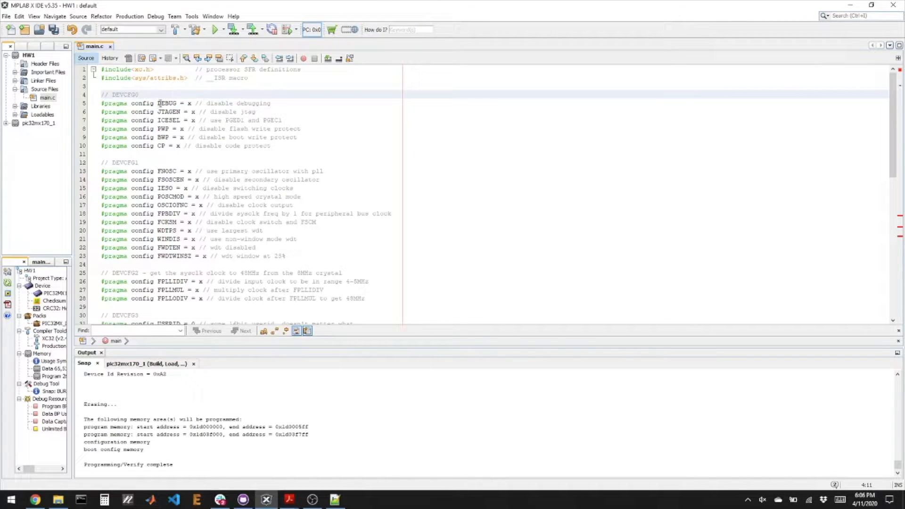
double_click(166, 103)
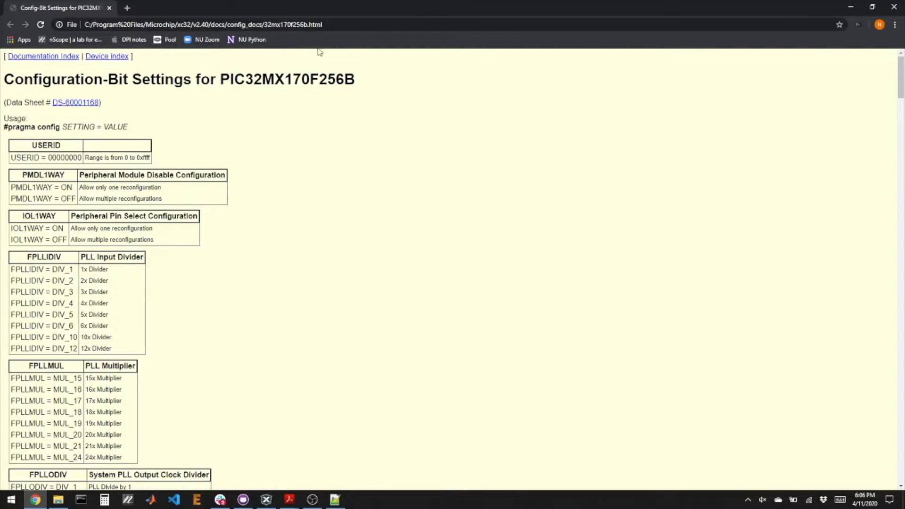
mouse_move(293, 224)
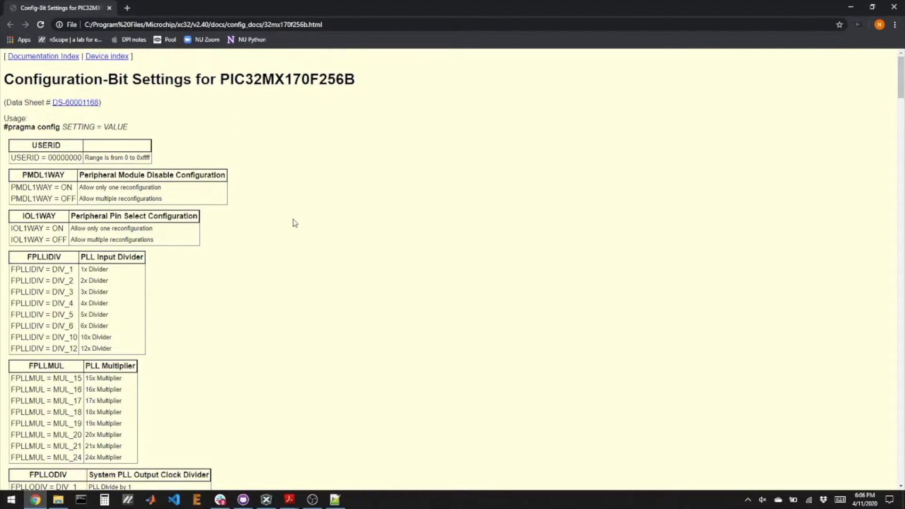
Search the config-bit page for 'pmd', then 'jtag', to reach the JTAGEN options
type("pmd")
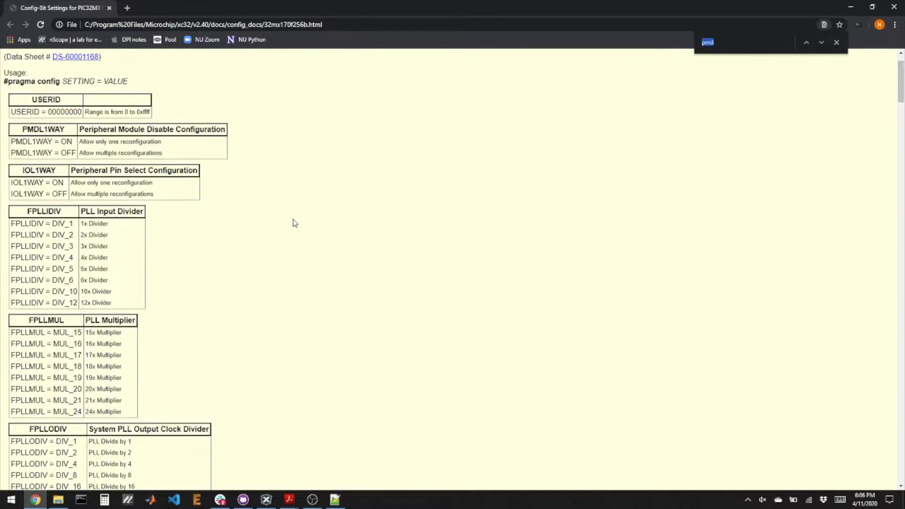
type("jtag")
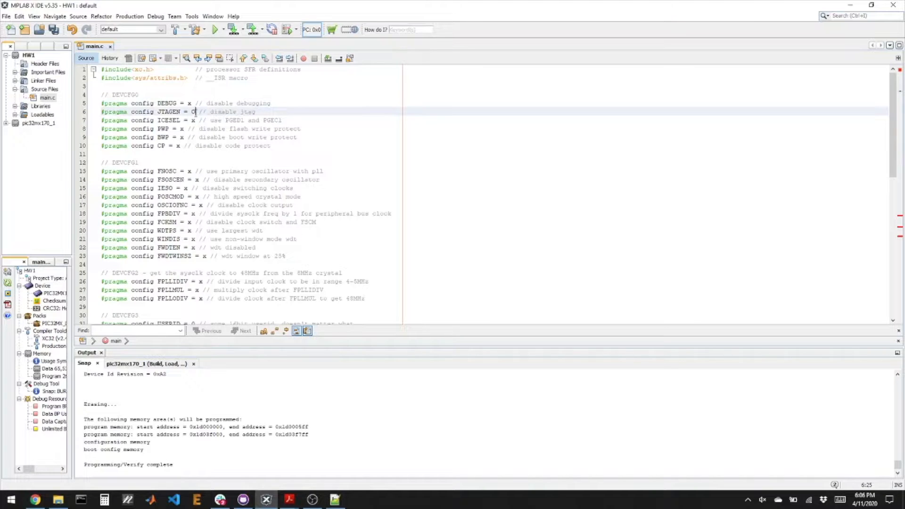
Replace the JTAGEN placeholder in main.c with OFF
type("OFF")
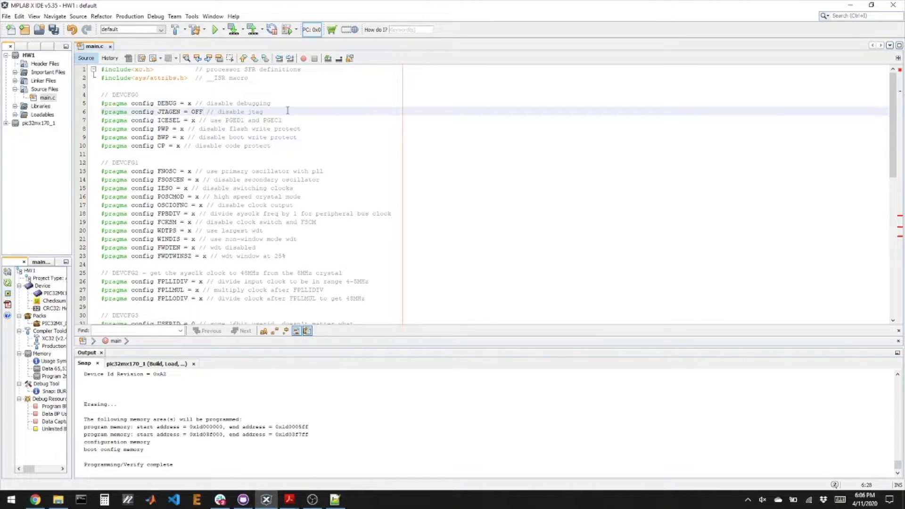
left_click(206, 111)
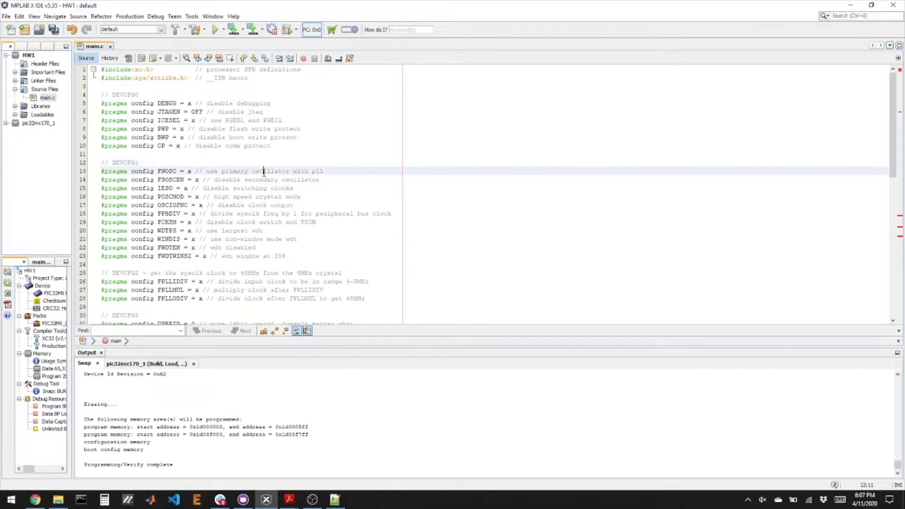
left_click(332, 170)
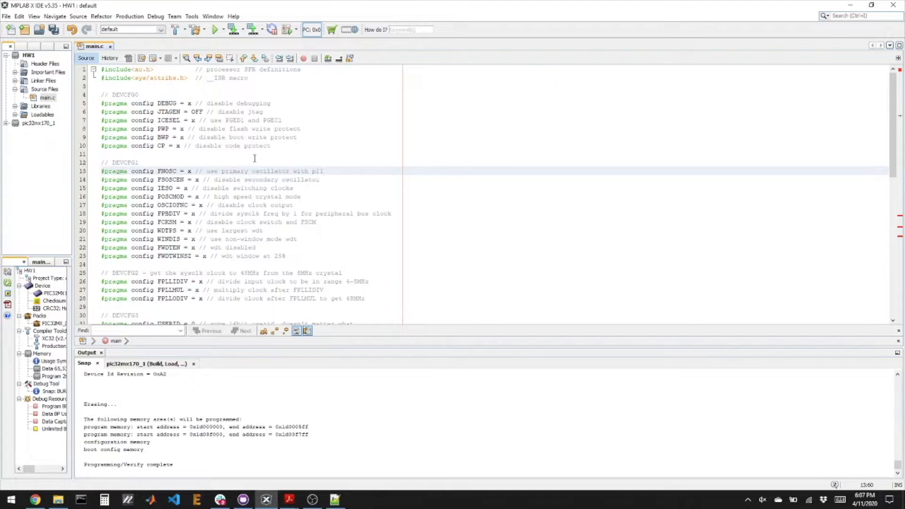
left_click(322, 170)
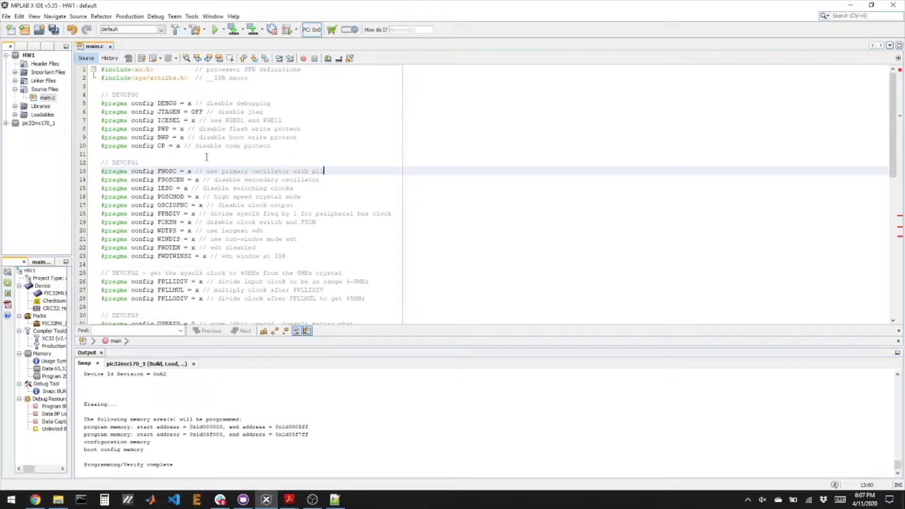
scroll("down", 3)
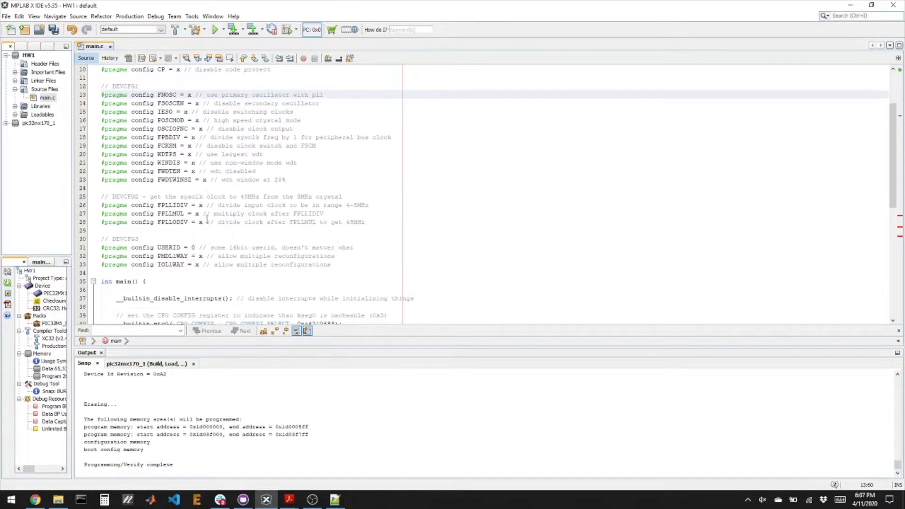
mouse_move(174, 205)
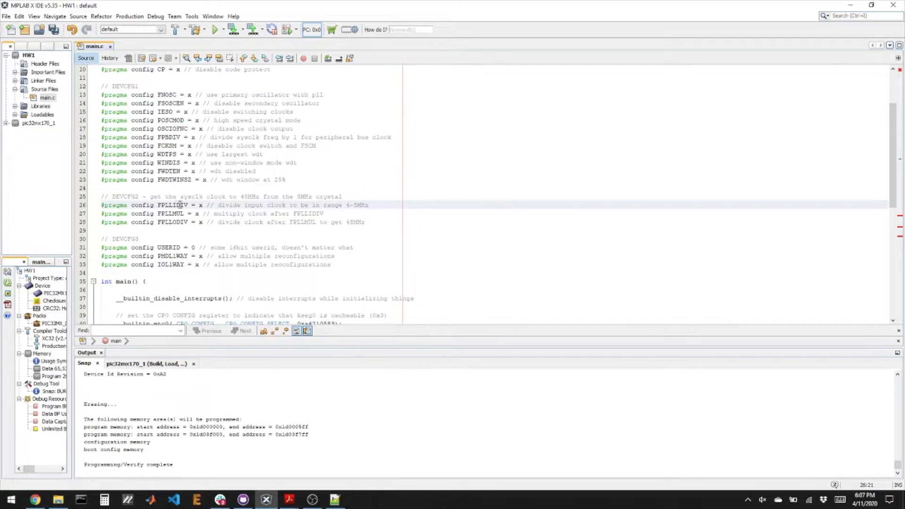
mouse_move(198, 205)
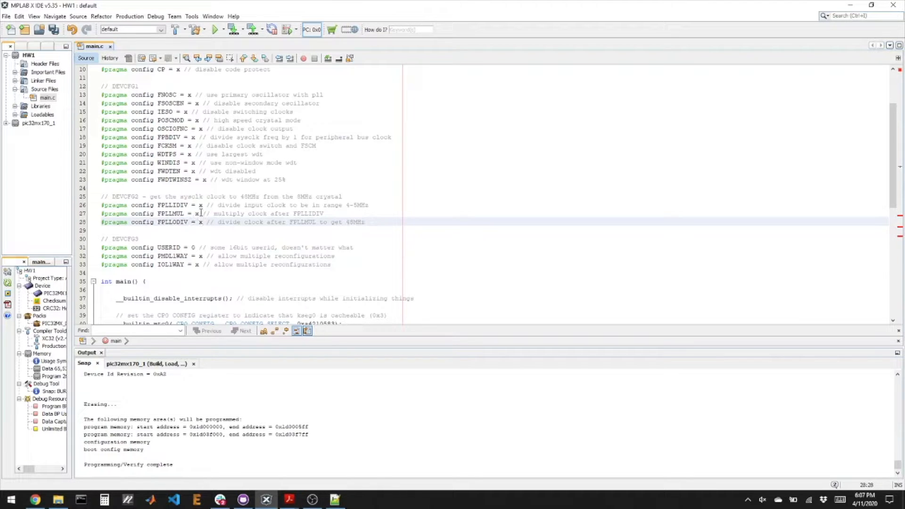
left_click(198, 214)
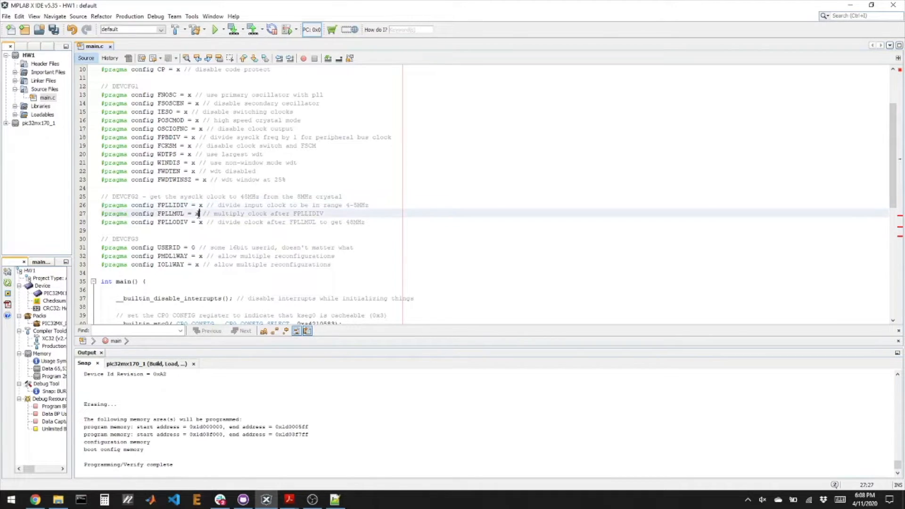
left_click(201, 221)
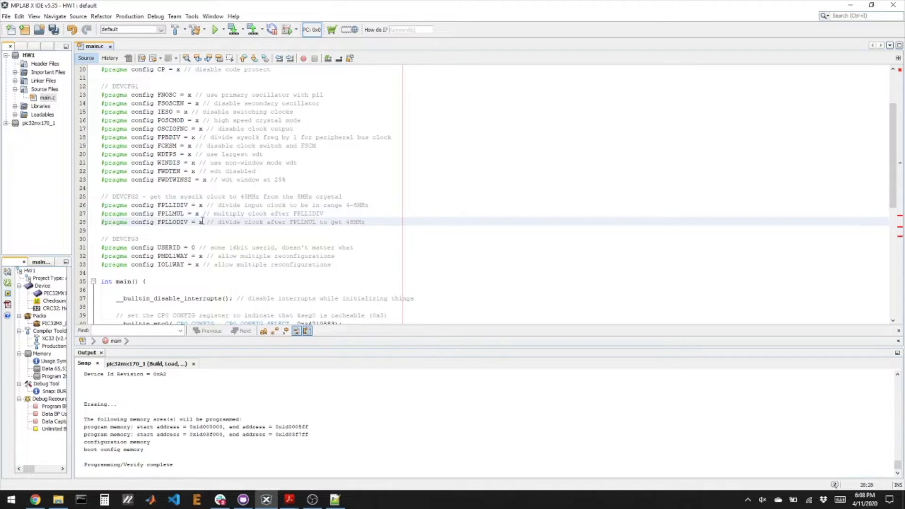
left_click(199, 205)
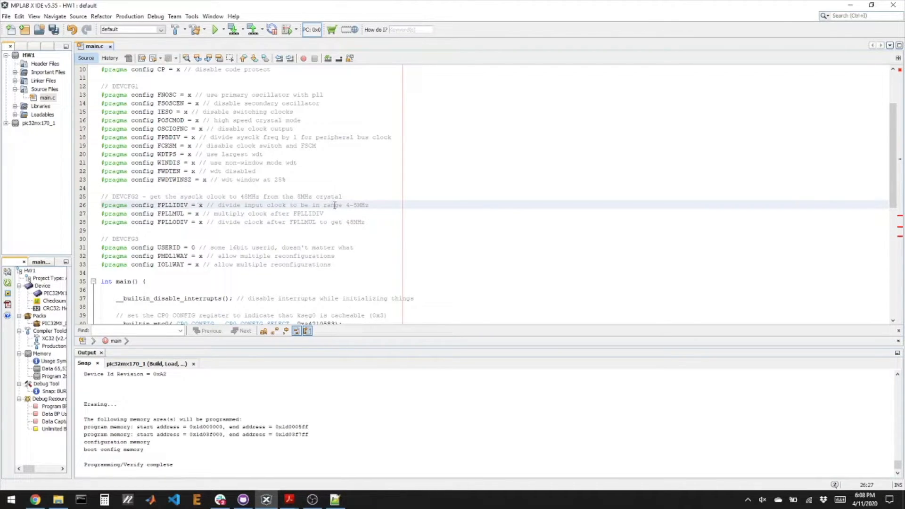
left_click(196, 213)
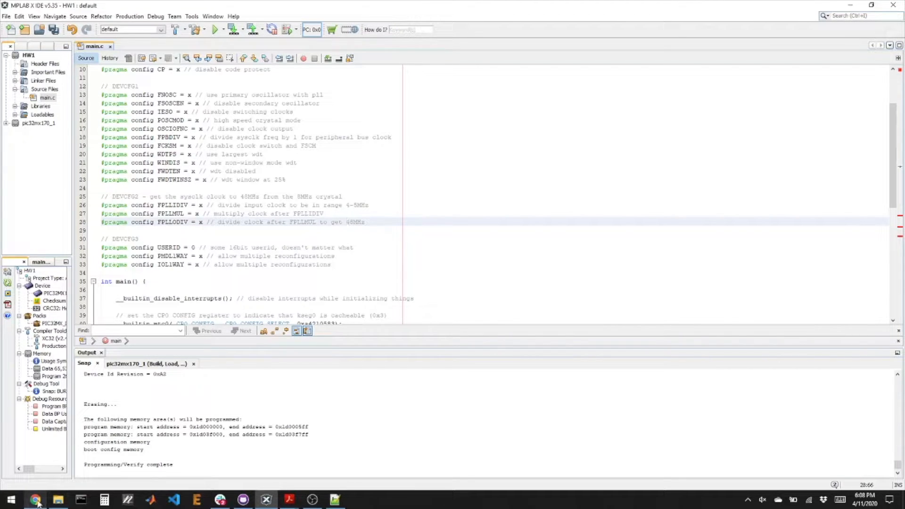
Return to Chrome, search 'fp', and scroll to the FPLLIDIV, FPLLMUL, FPLLODIV tables
left_click(35, 500)
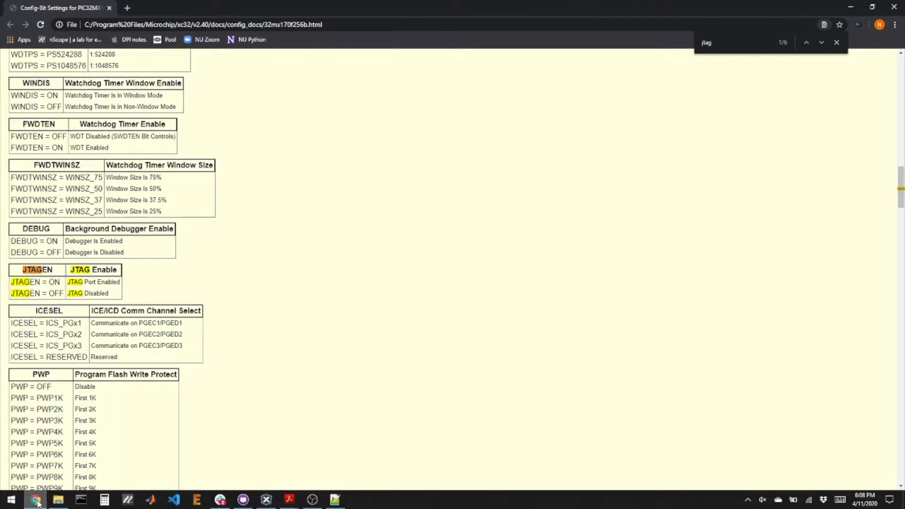
type("fpll")
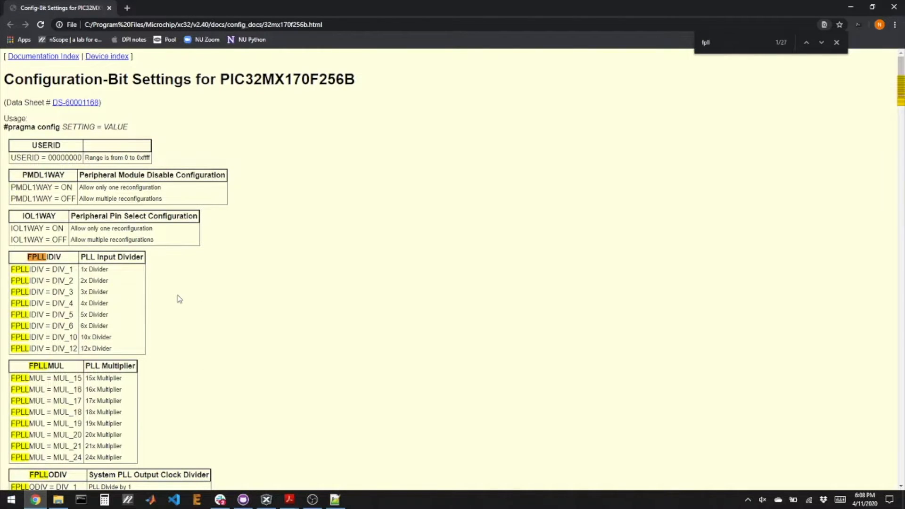
scroll("down", 3)
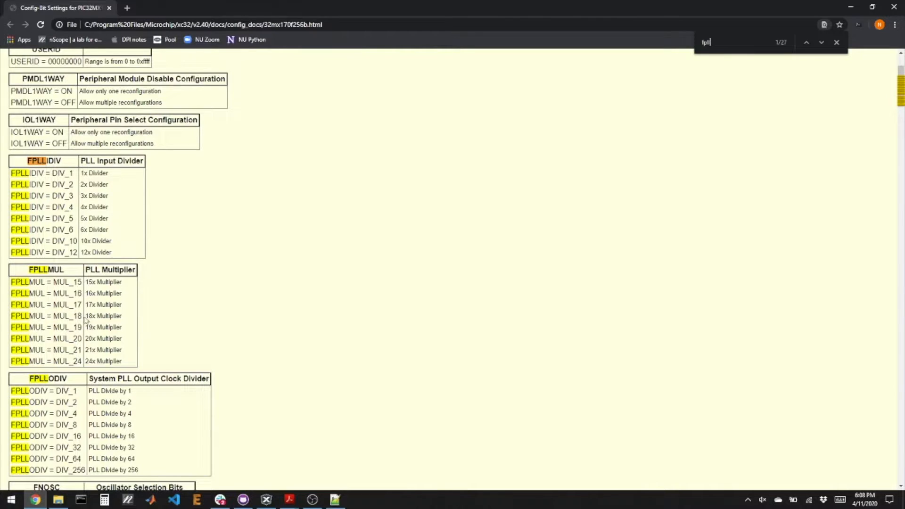
scroll("down", 3)
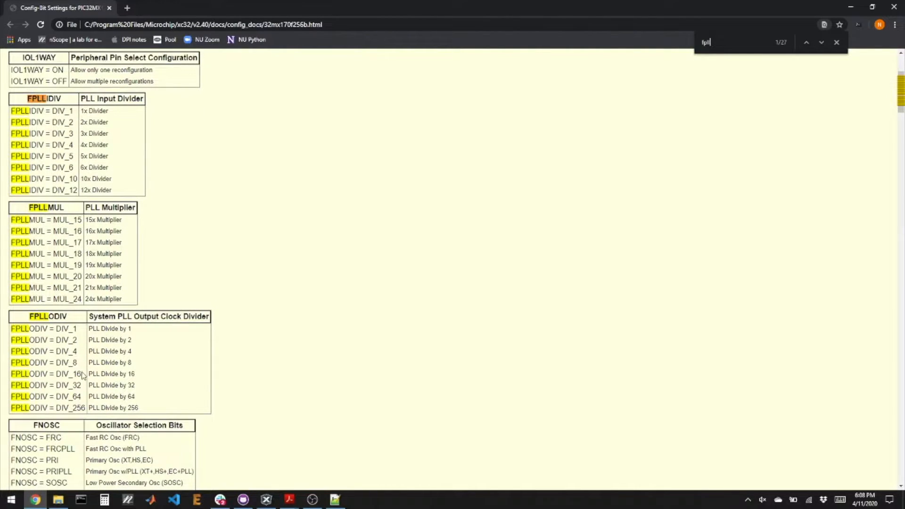
mouse_move(130, 227)
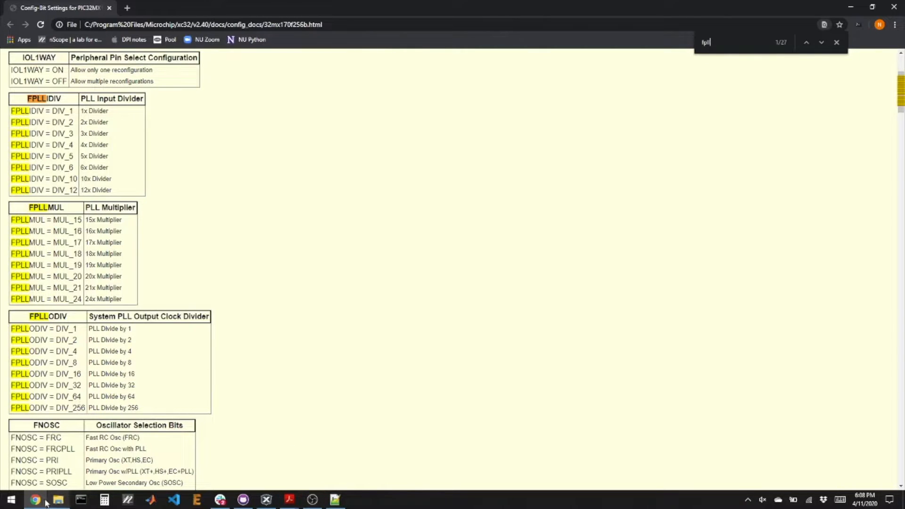
Review main()'s interrupt, CP0 CONFIG and wait-state code, then add a line after the TRIS/LAT comment
left_click(265, 499)
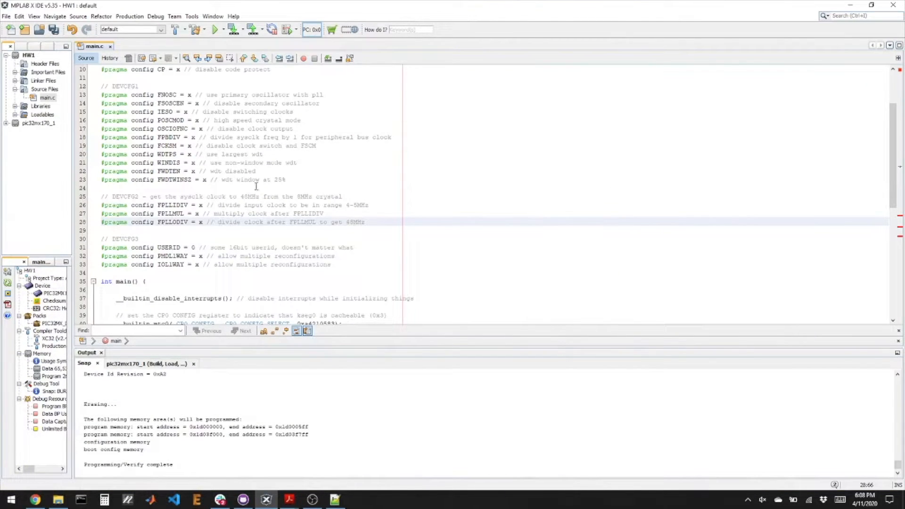
scroll("down", 3)
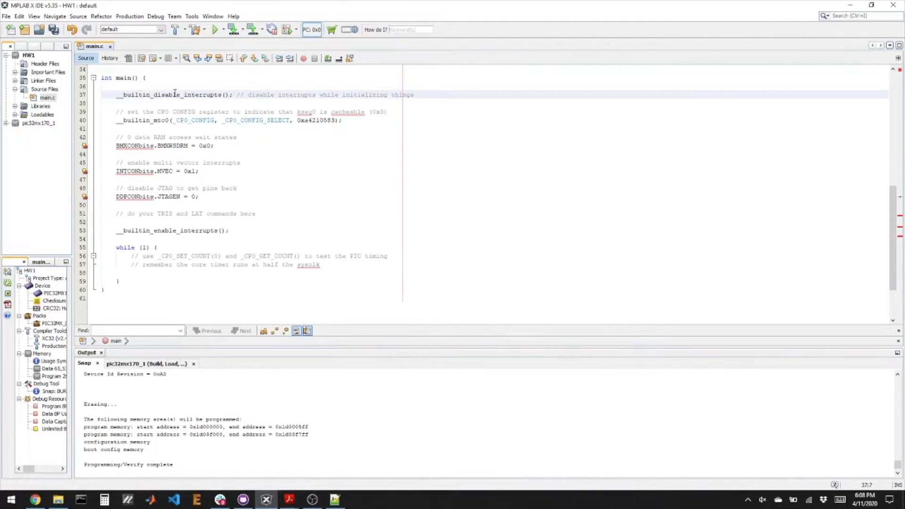
left_click(179, 95)
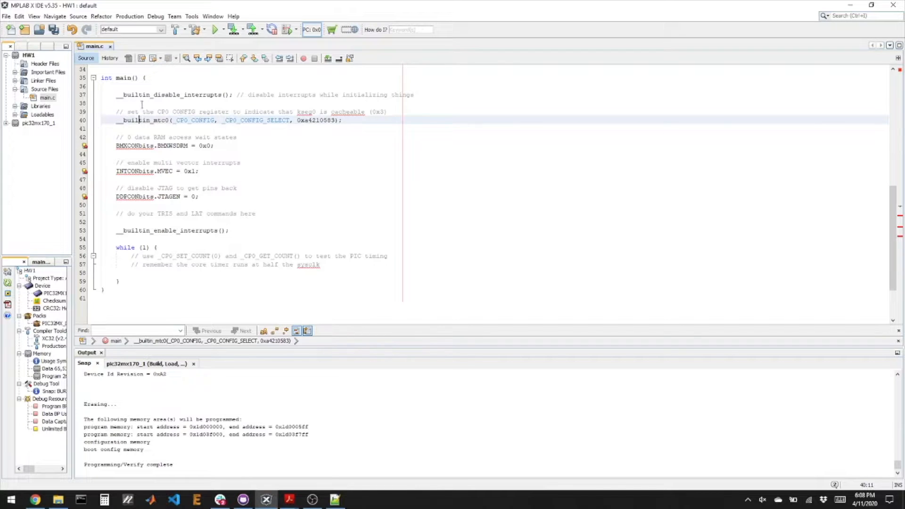
left_click(167, 95)
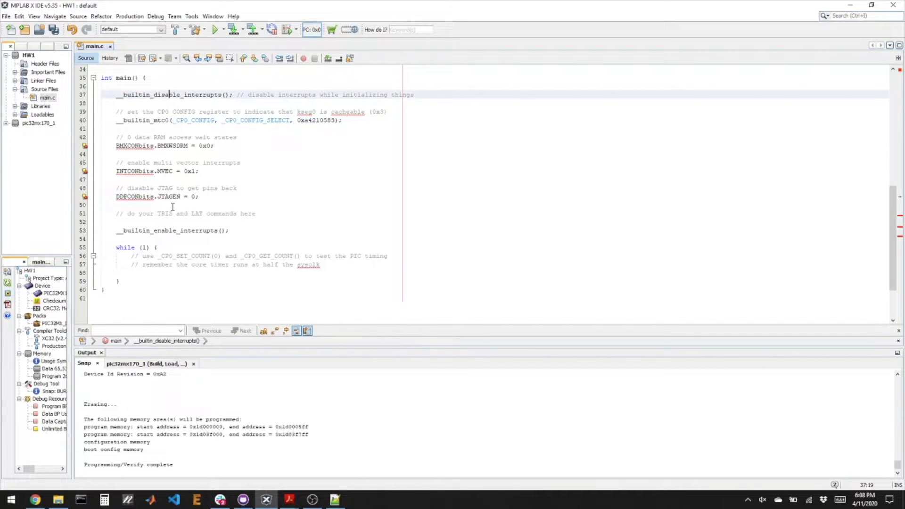
left_click_drag(116, 137, 257, 213)
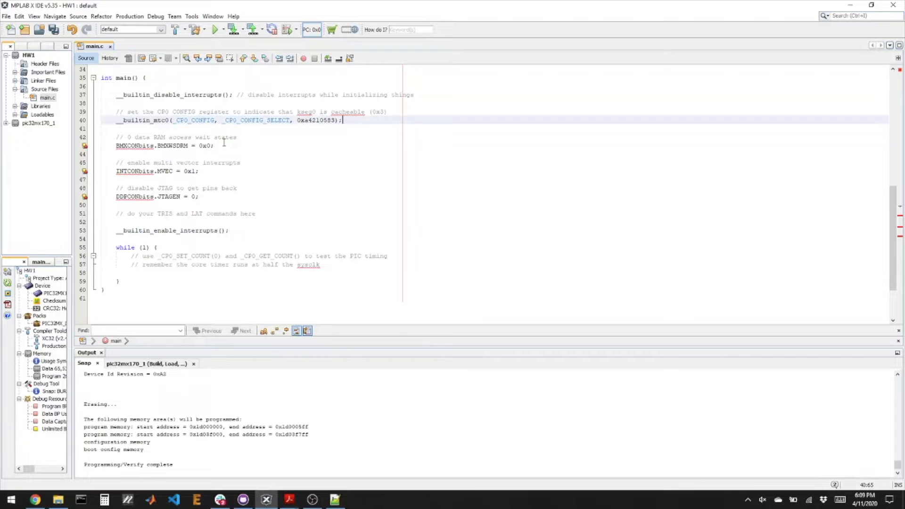
left_click(215, 145)
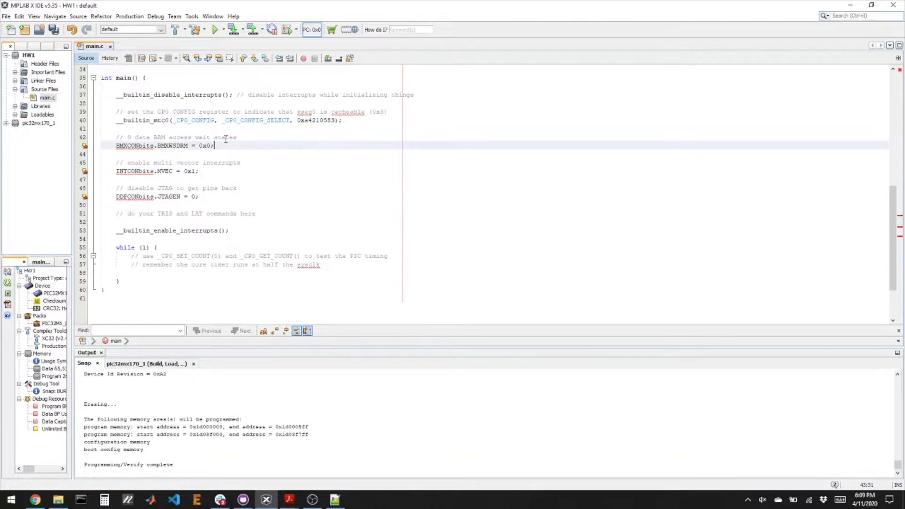
mouse_move(192, 124)
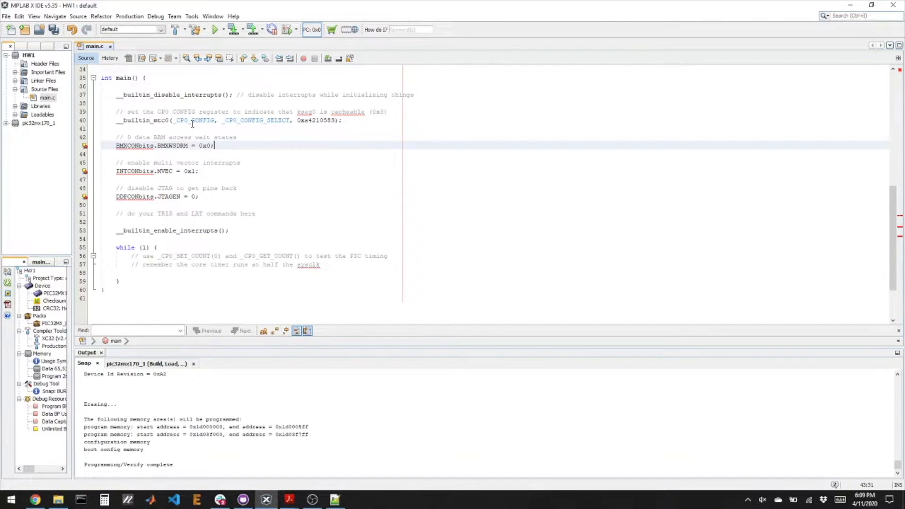
left_click(200, 170)
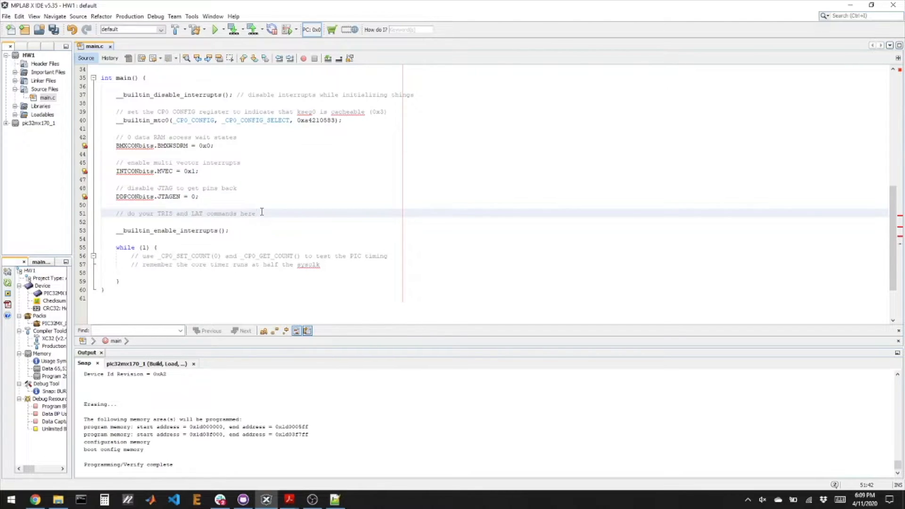
key("enter")
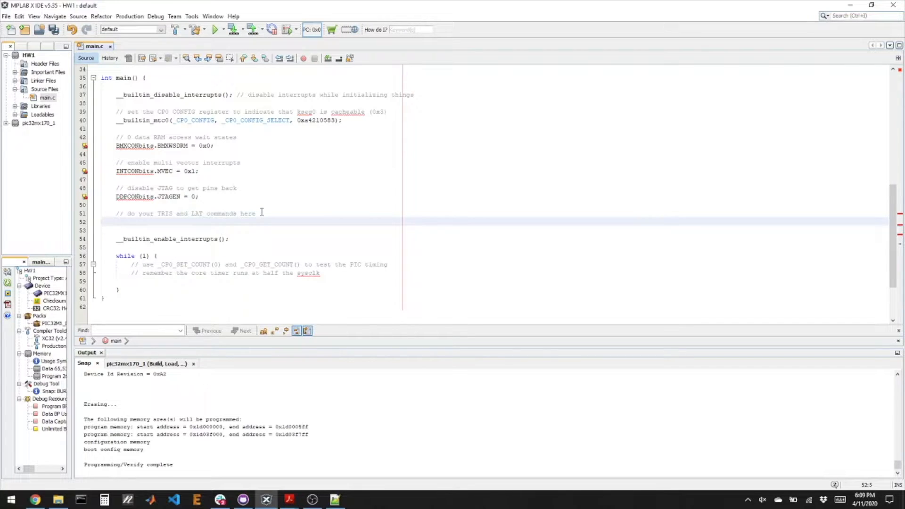